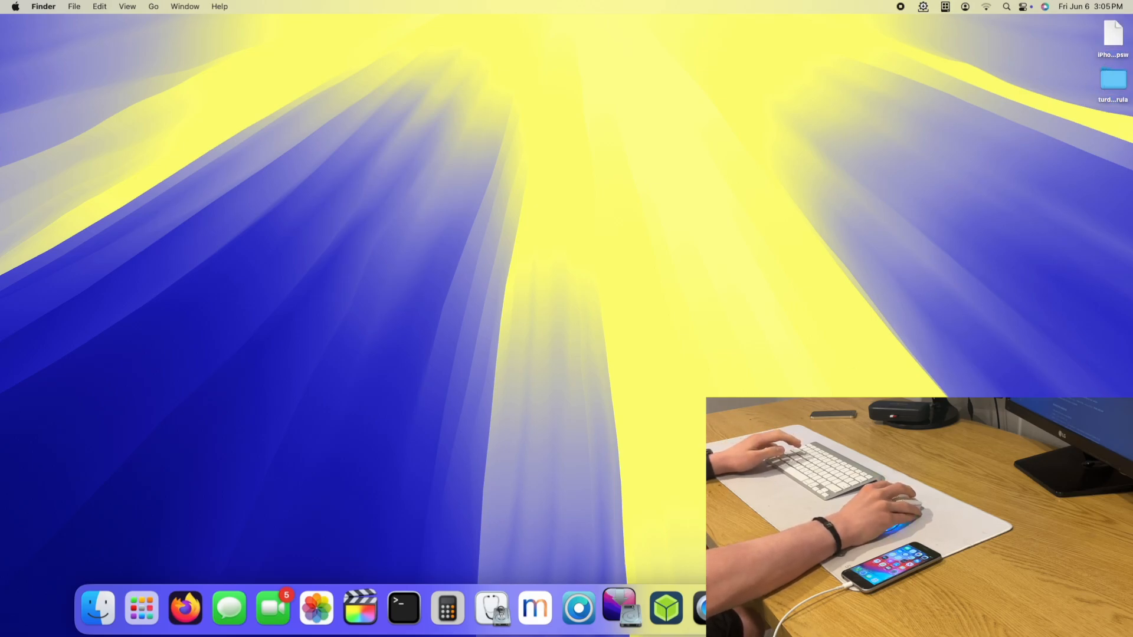
mouse_move(542, 390)
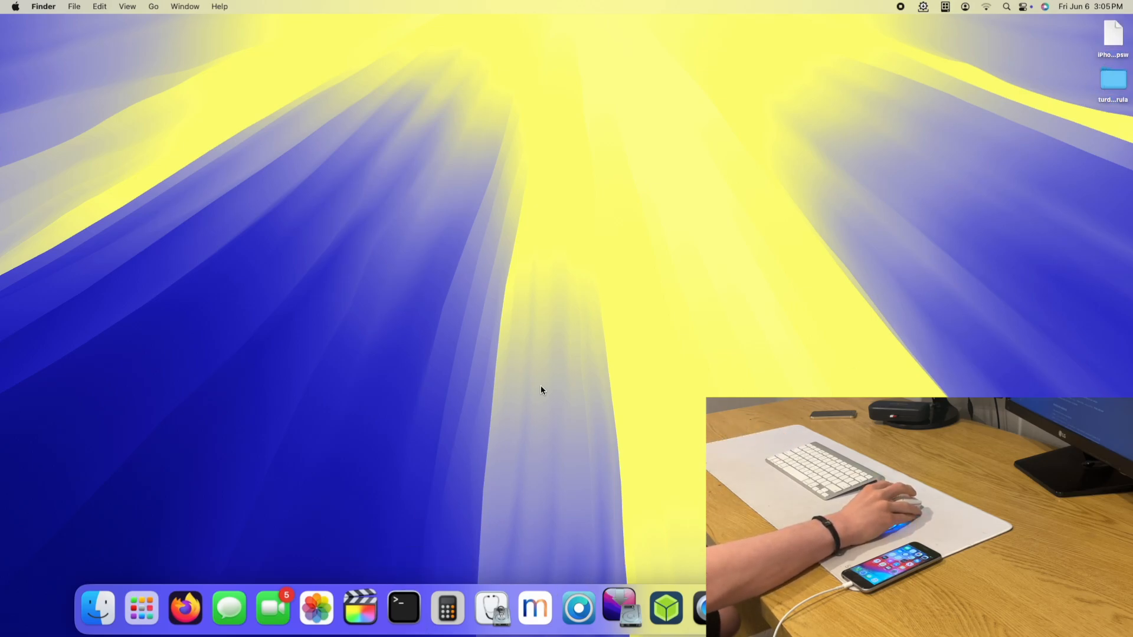
Step: Launch a new Terminal window from the Dock
click(402, 608)
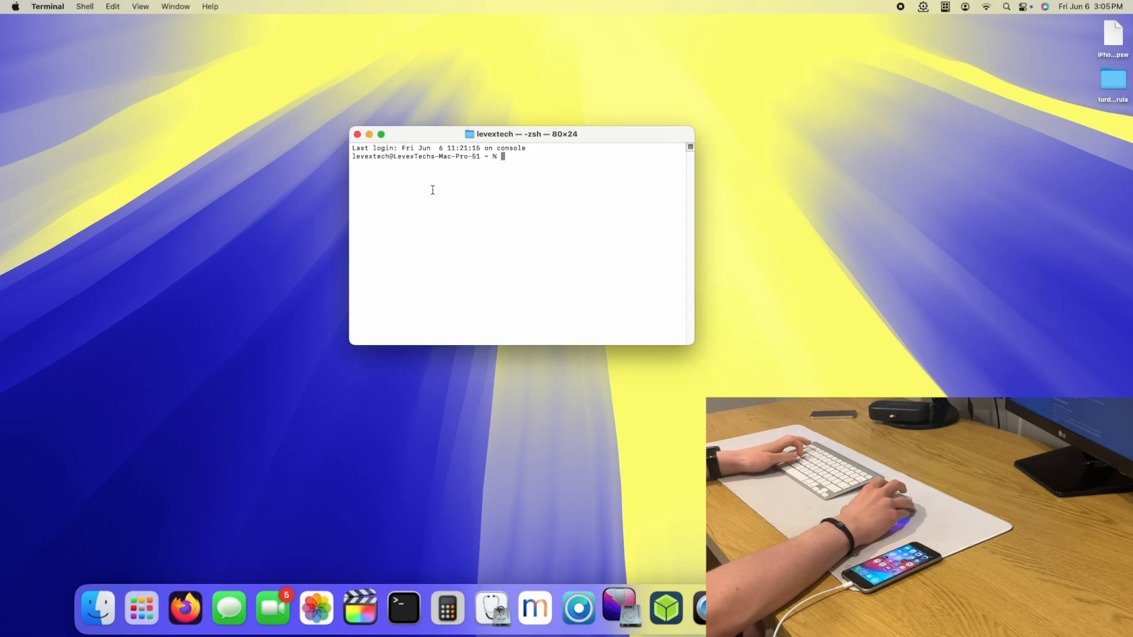
Step: Change directory into the Desktop's turdus_m3rula folder with cd
text(cd)
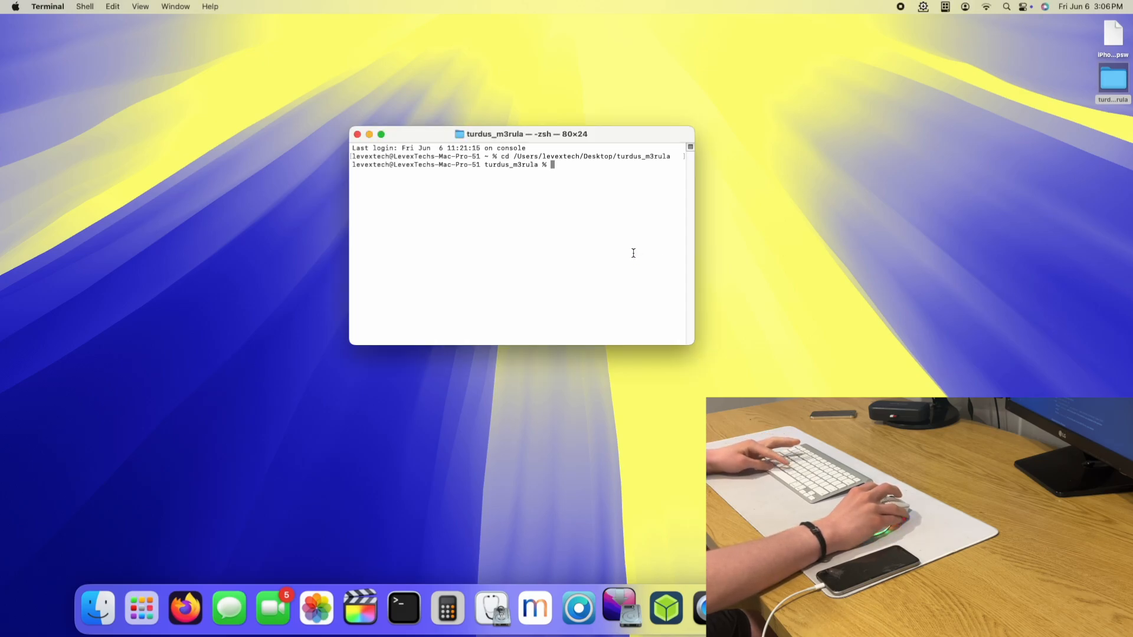
Step: Clear extended attributes on ./bin with xattr -cr, then run turdusra1n -ED
text(/usr/bin/xattr -cr ./bin)
text(./bin/turdusra1n -ED)
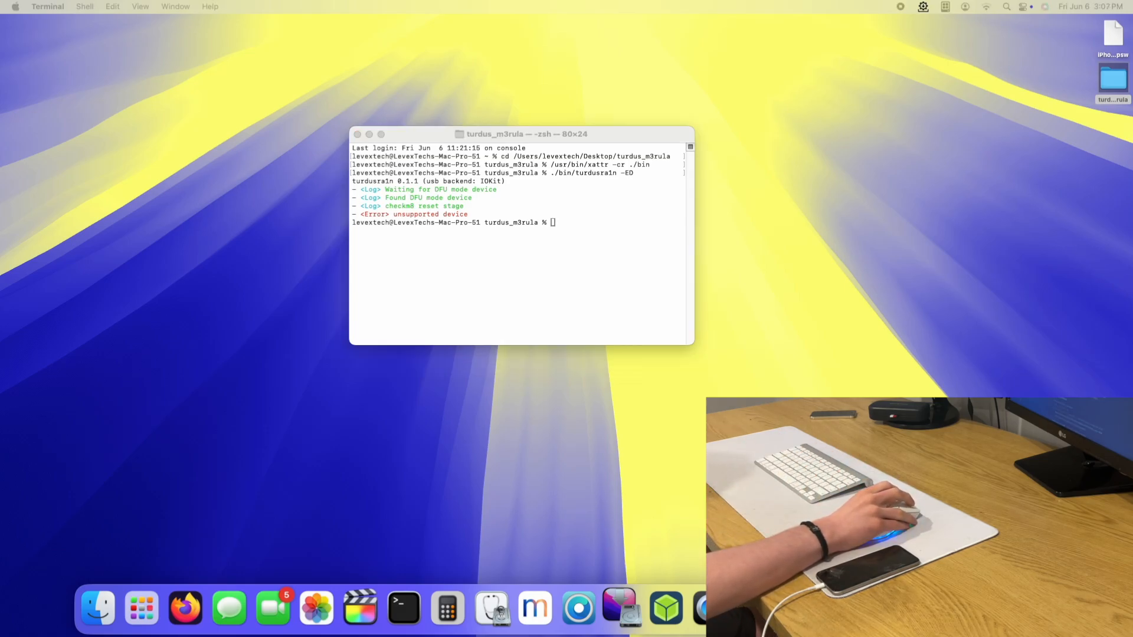
mouse_move(867, 506)
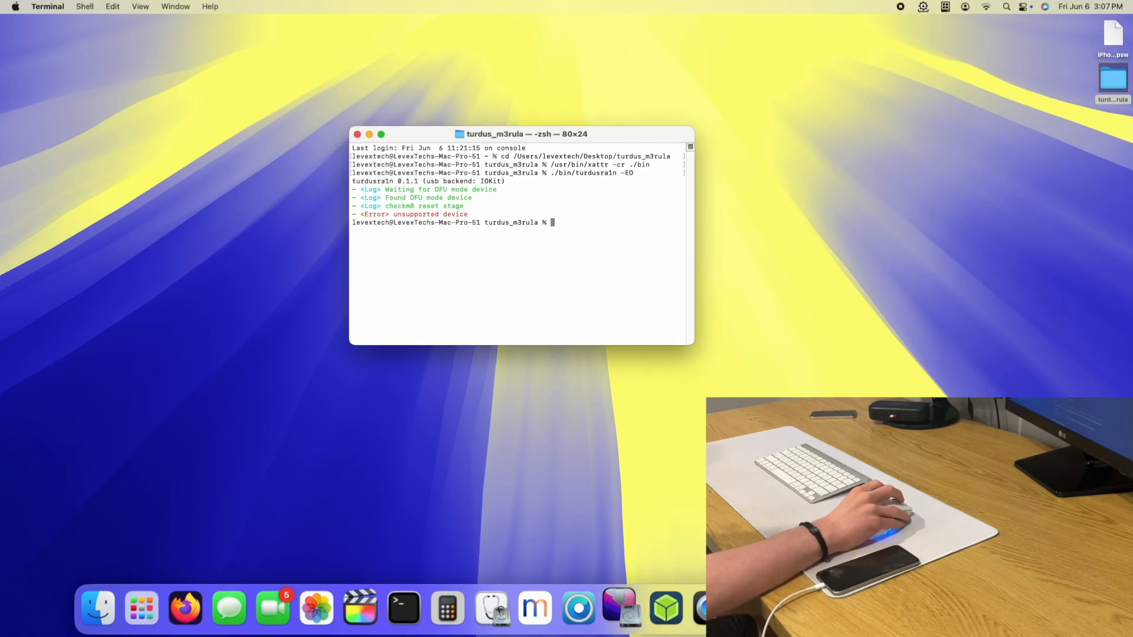
mouse_move(359, 607)
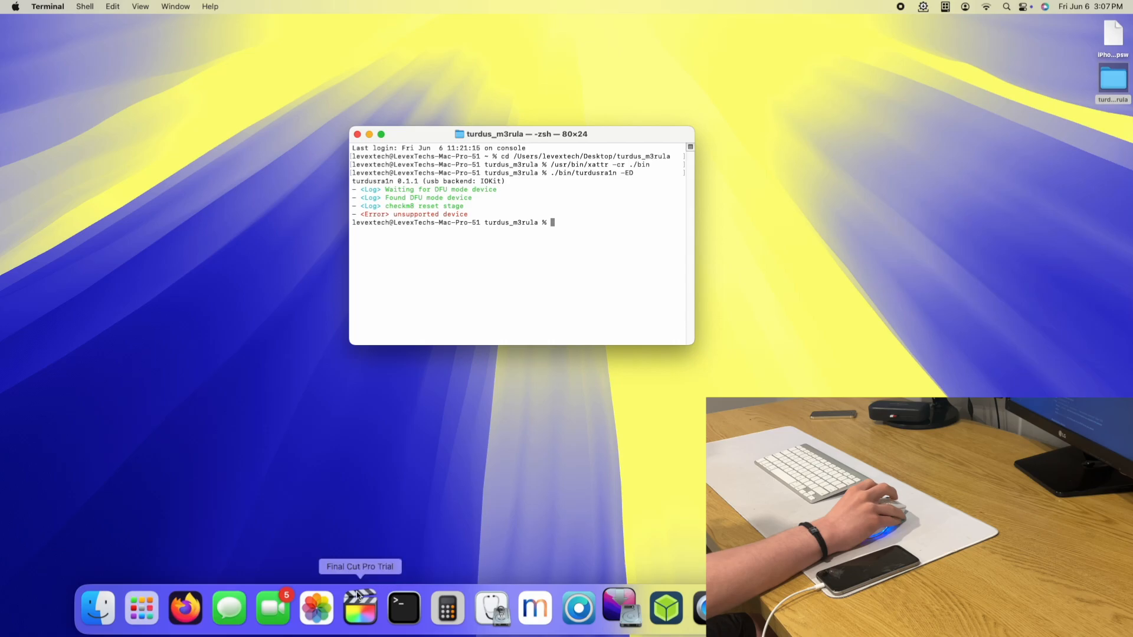
mouse_move(402, 607)
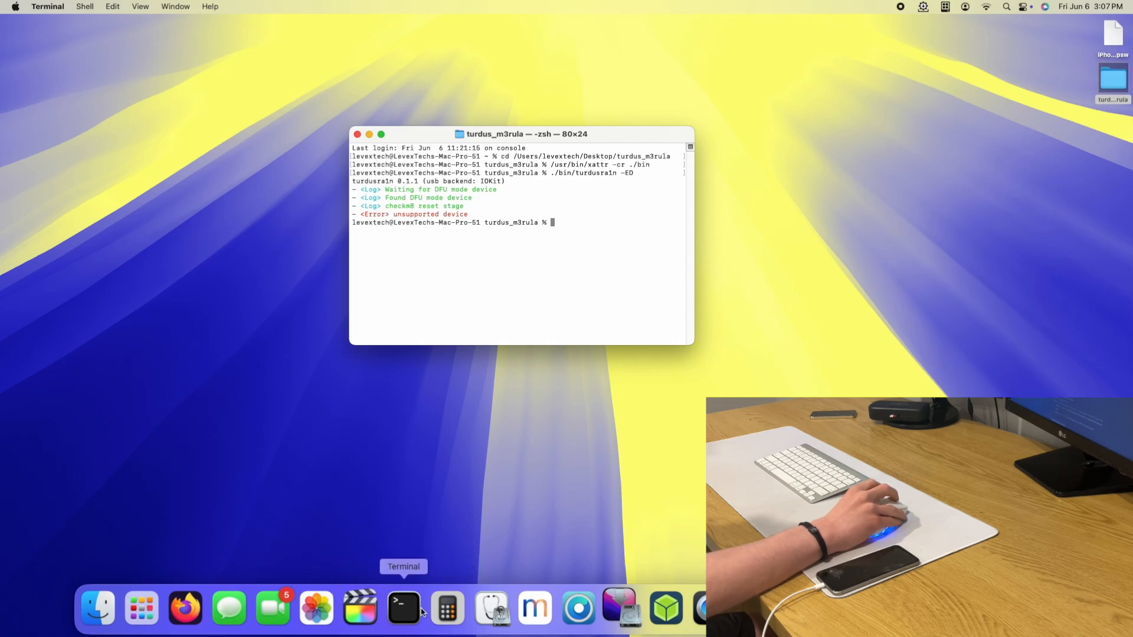
Step: Open a second Terminal window and run restore.sh from the Legacy iOS Kit folder
right_click(402, 607)
text(bash)
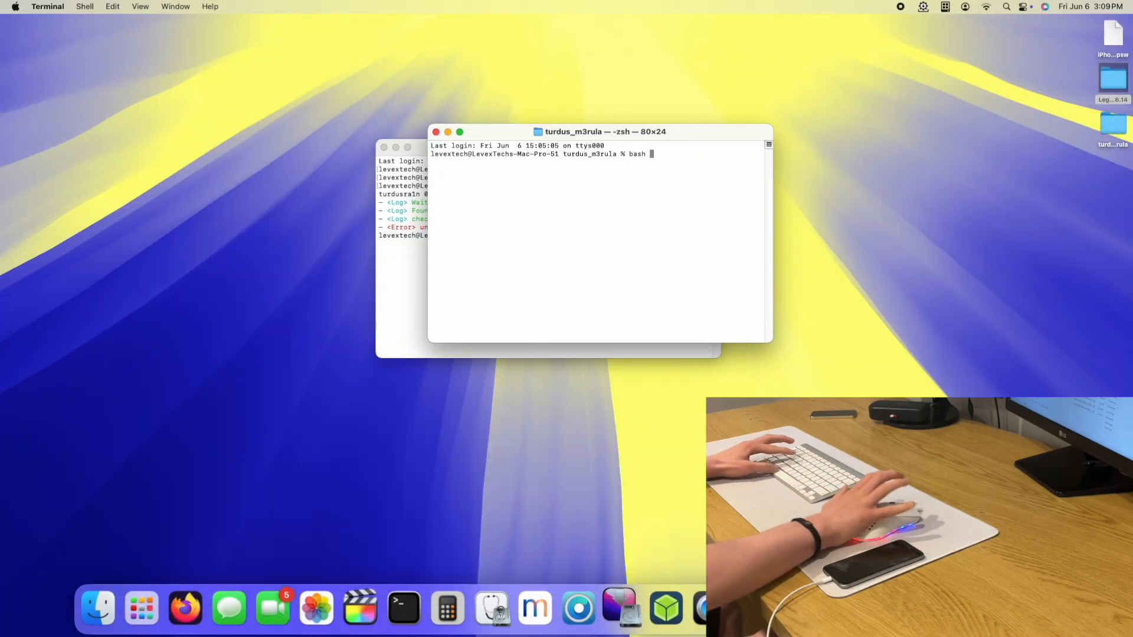
click(1112, 80)
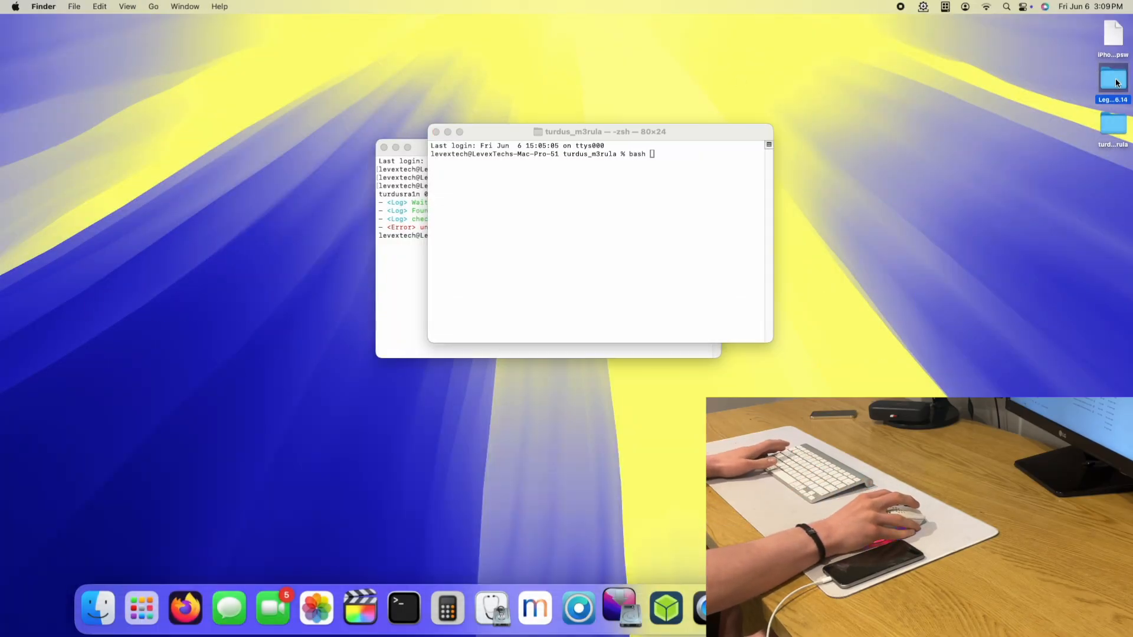
double_click(1111, 78)
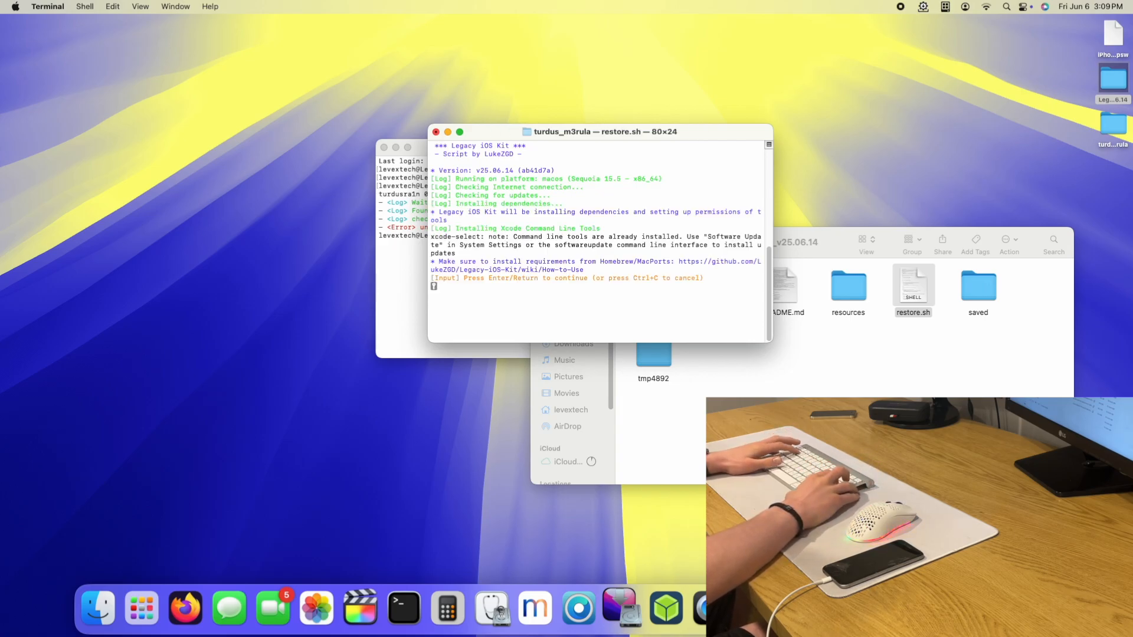
Step: Continue past dependency install and rerun bash restore.sh from Legacy-iOS-Kit_macos_v25.06.14
key(Return)
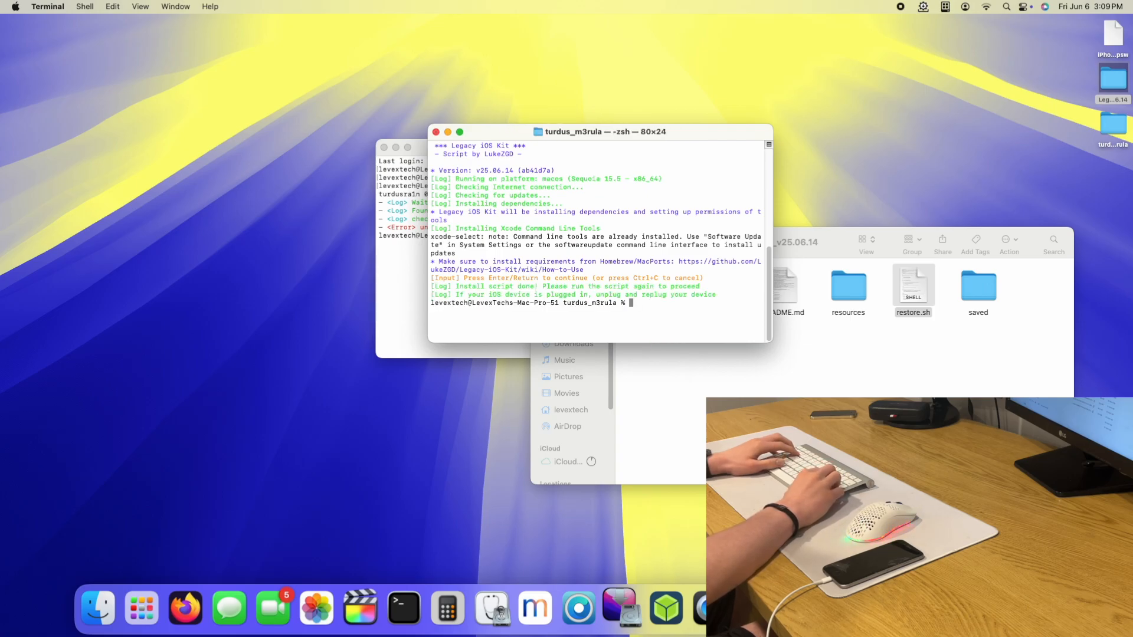
text(bash /Users/levextech/Desktop/Legacy-iOS-Kit_macos_v25.06.14/restore.sh)
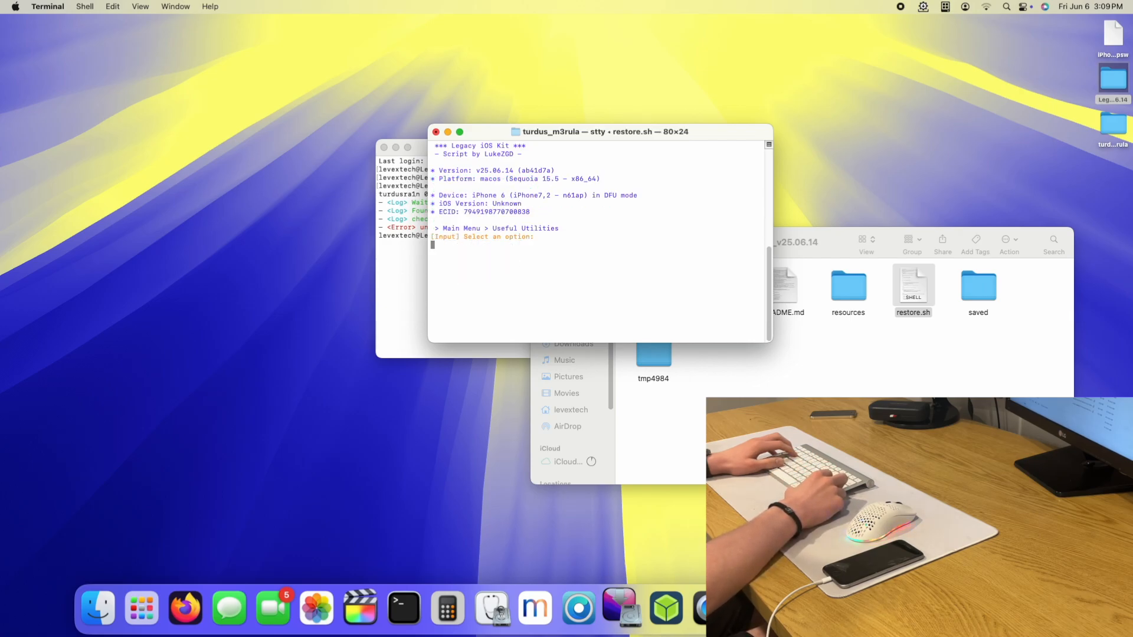
Step: Choose Enter pwnDFU Mode, then rerun bash restore.sh after the device is pwned
key(Return)
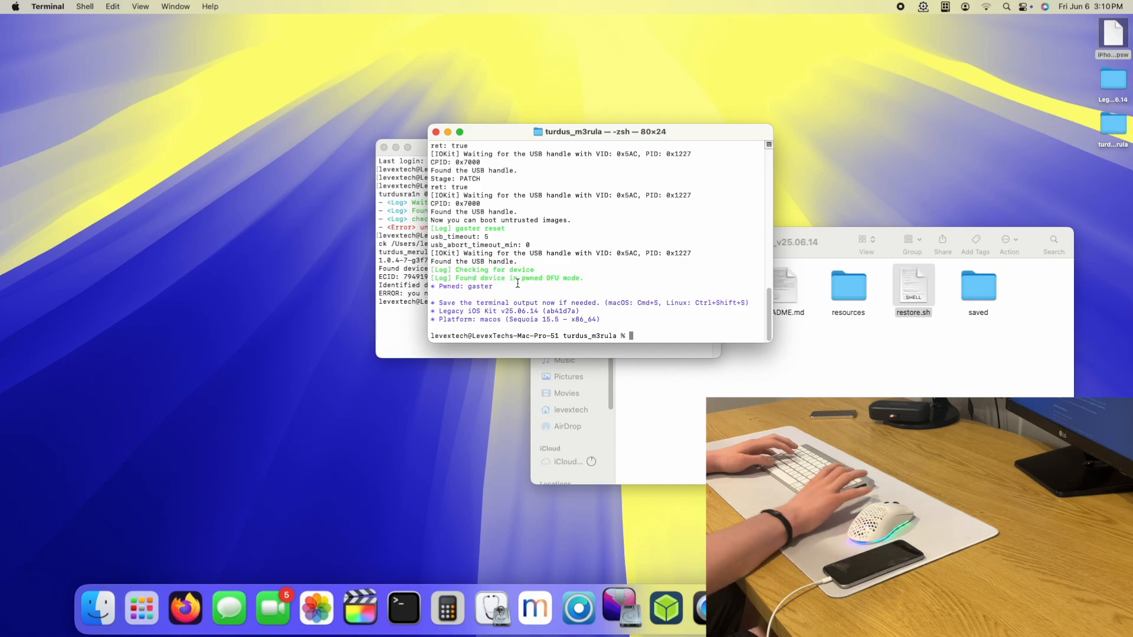
text(bash /Users/levextech/Desktop/Legacy-iOS-Kit_macos_v25.06.14/restore.sh)
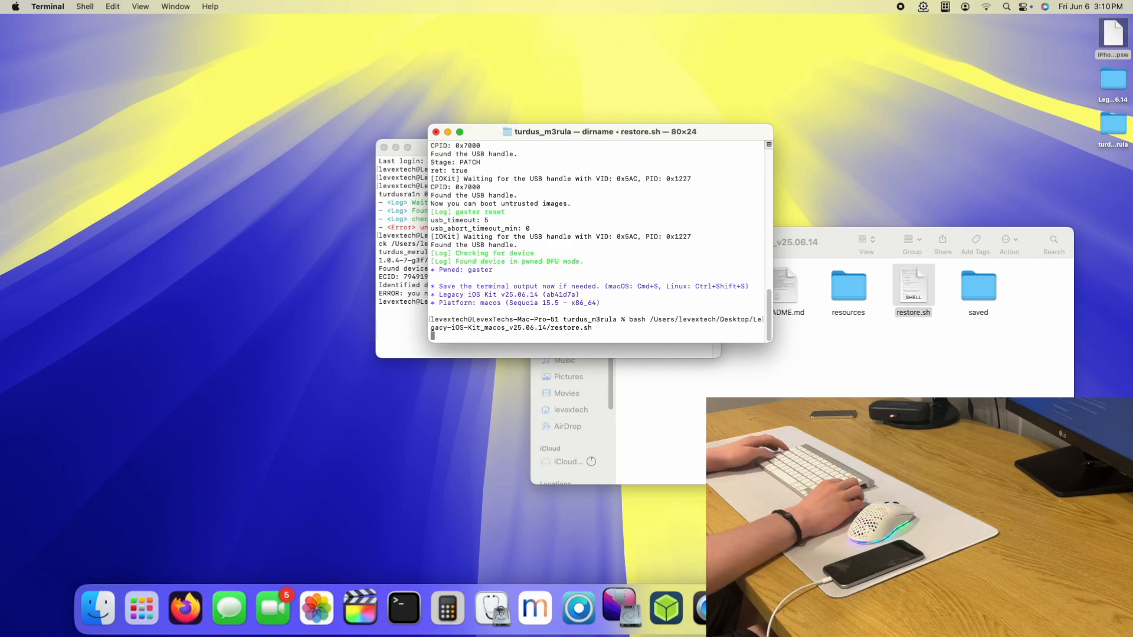